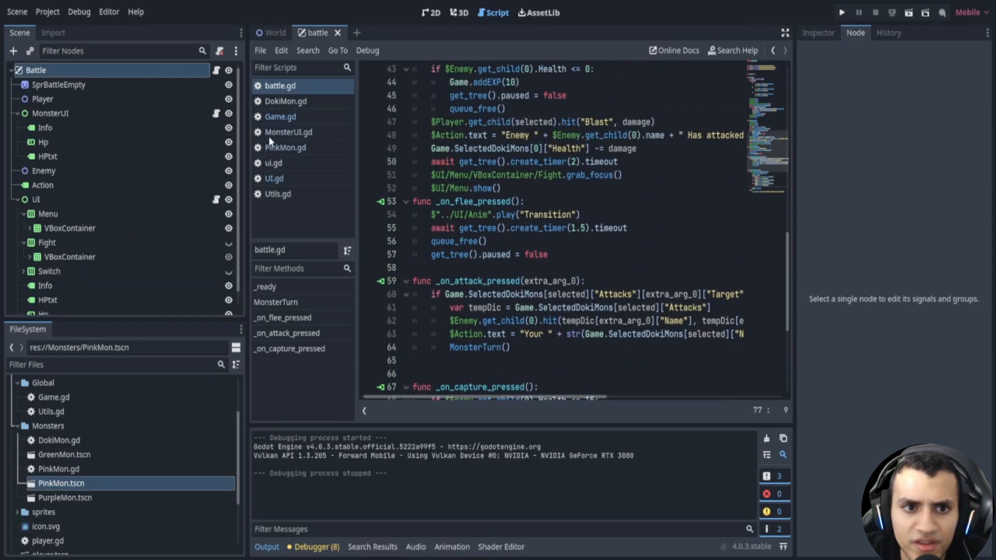
# Step: Run the reference Pinkmon battle, bring up its action menu, then close the game window
pyautogui.scroll(-3)
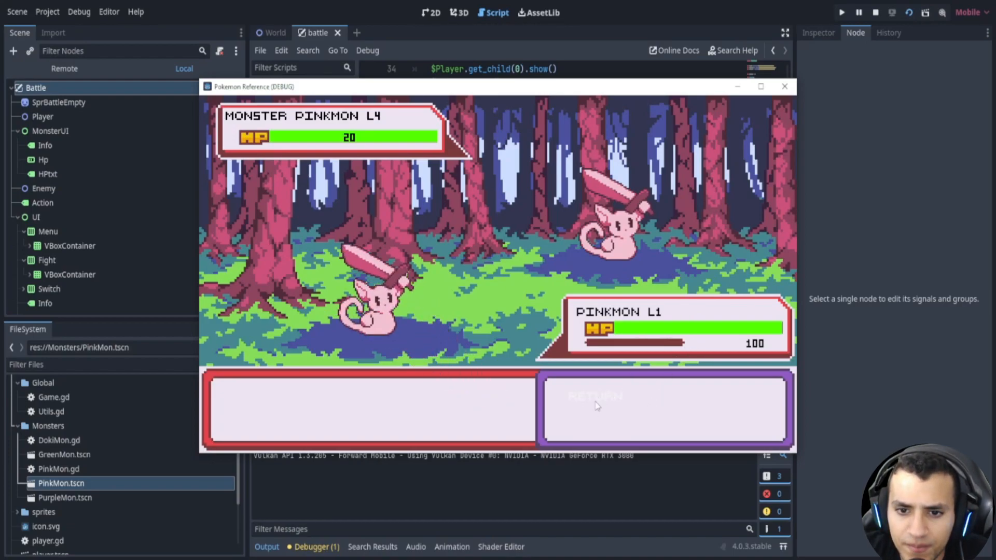
pyautogui.click(596, 407)
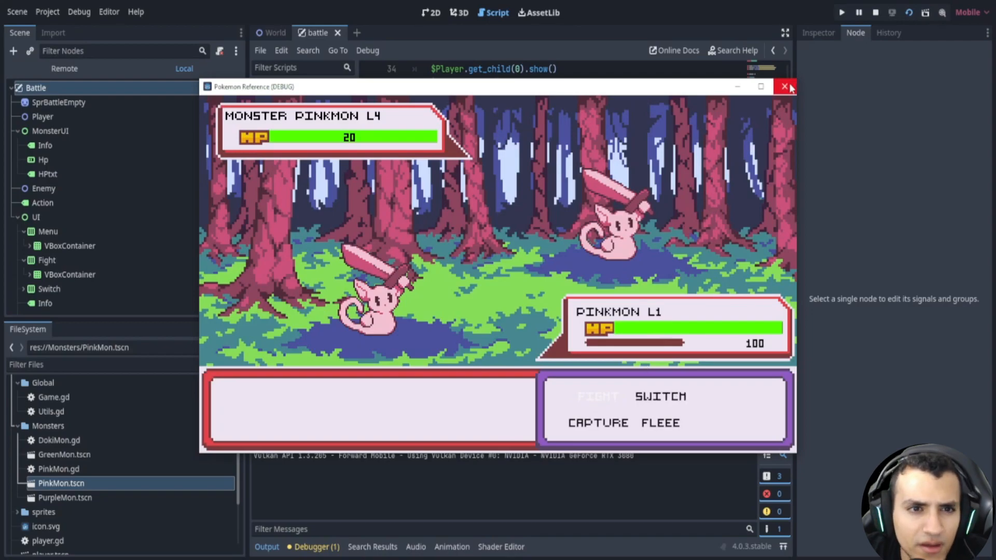
pyautogui.click(783, 87)
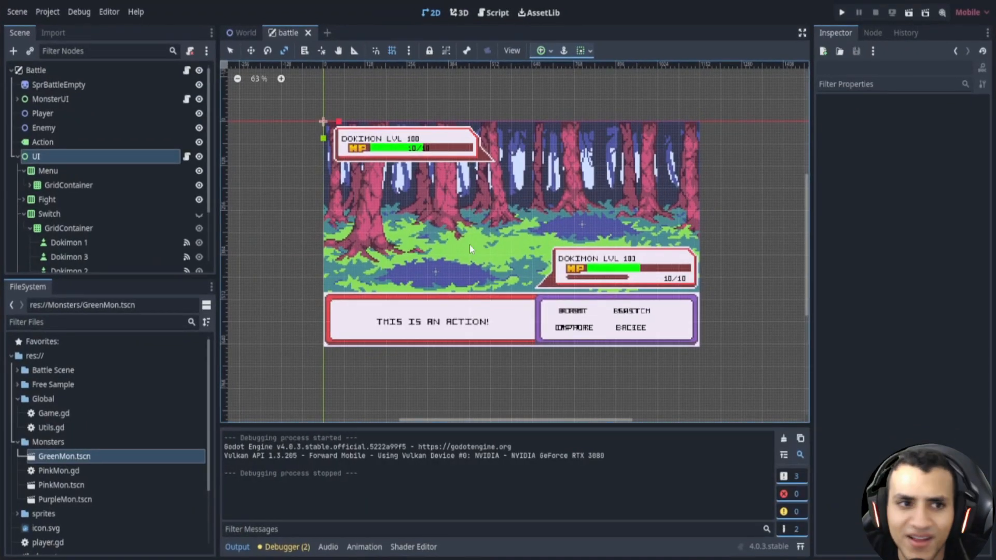
# Step: Review battle.gd and MonsterUI.gd, returning to the battle script
pyautogui.click(496, 13)
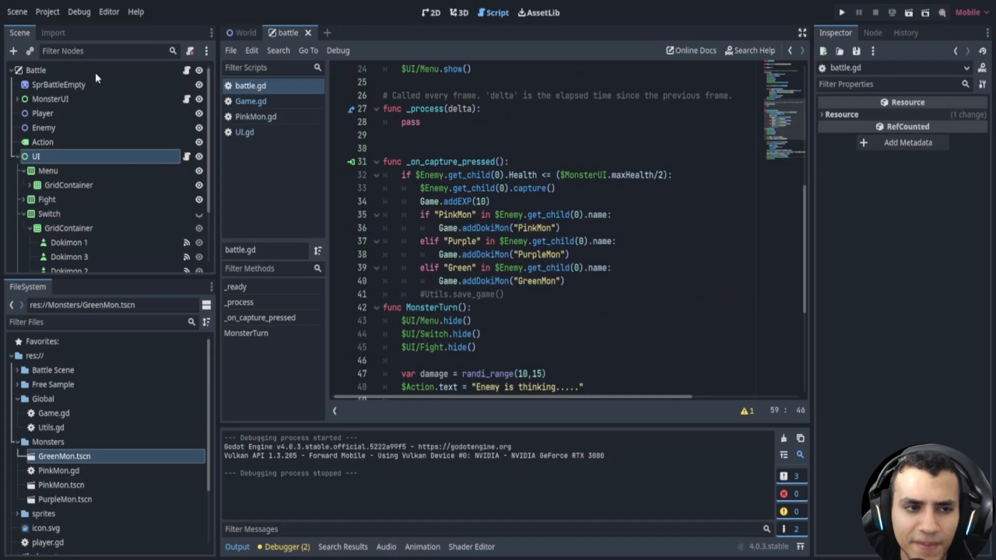
pyautogui.click(258, 116)
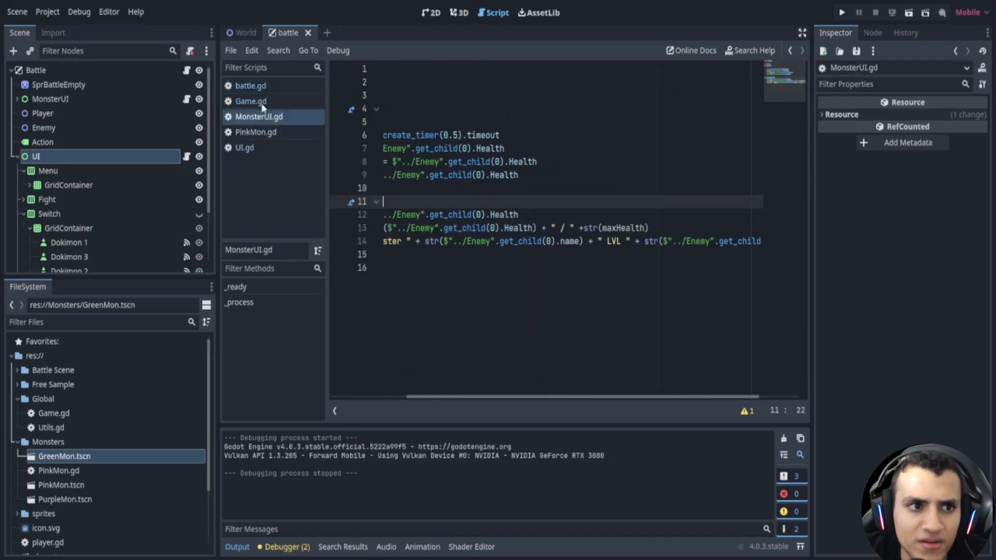
pyautogui.click(251, 85)
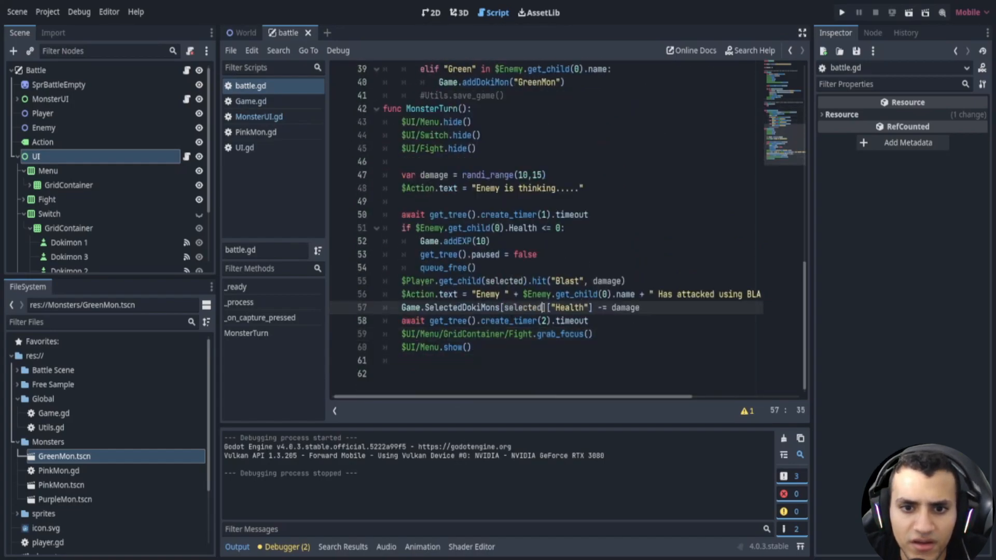
# Step: Run the game and choose Fight twice against the enemy PinkMon
pyautogui.click(845, 12)
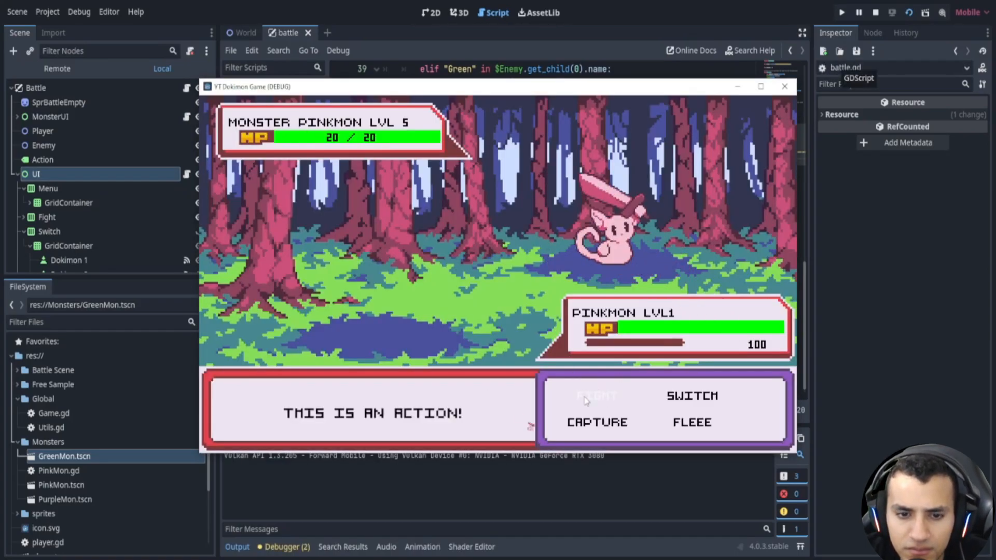
pyautogui.click(693, 397)
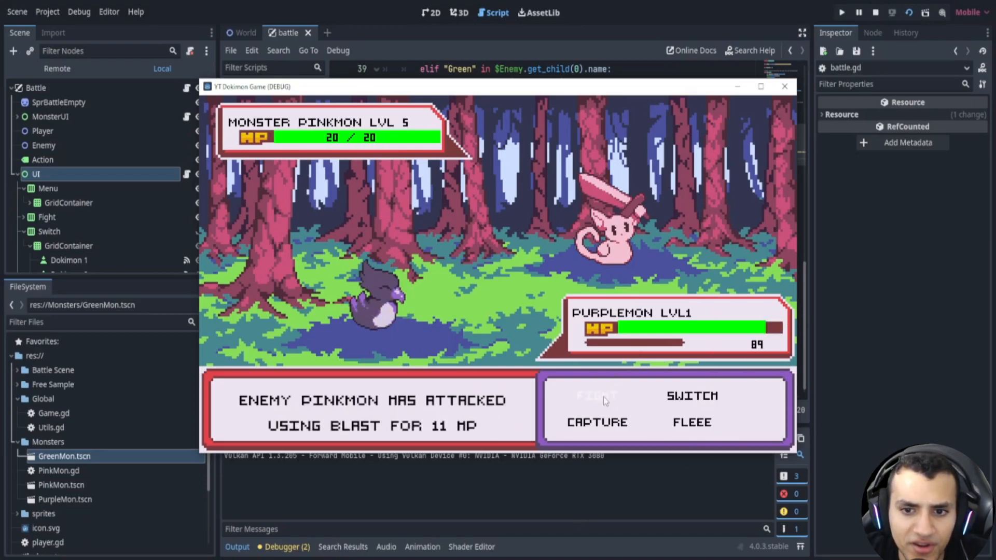
pyautogui.click(596, 396)
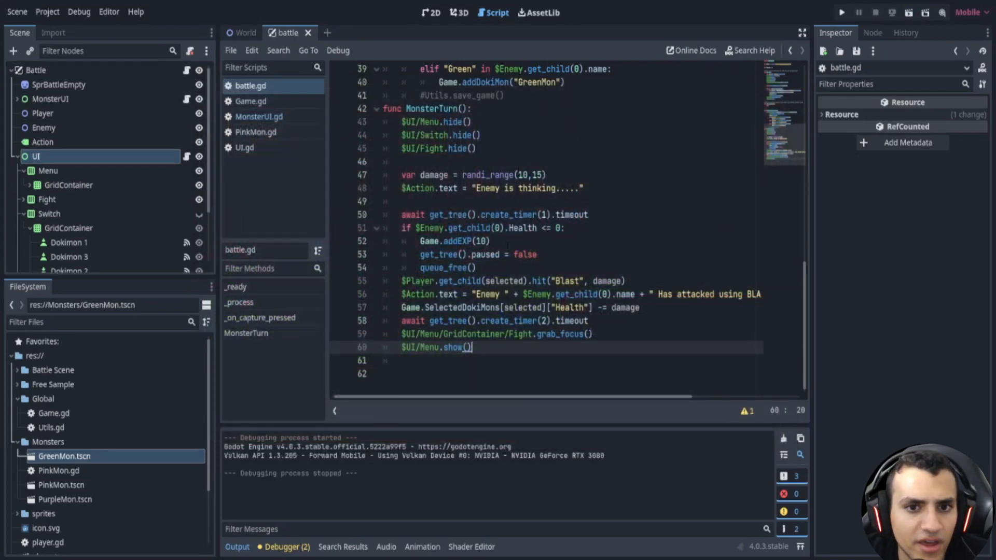
# Step: In Utils.gd declare const SAVE_PATH = "res://savegame.bin" and the SAVE_PASS constant
pyautogui.click(245, 32)
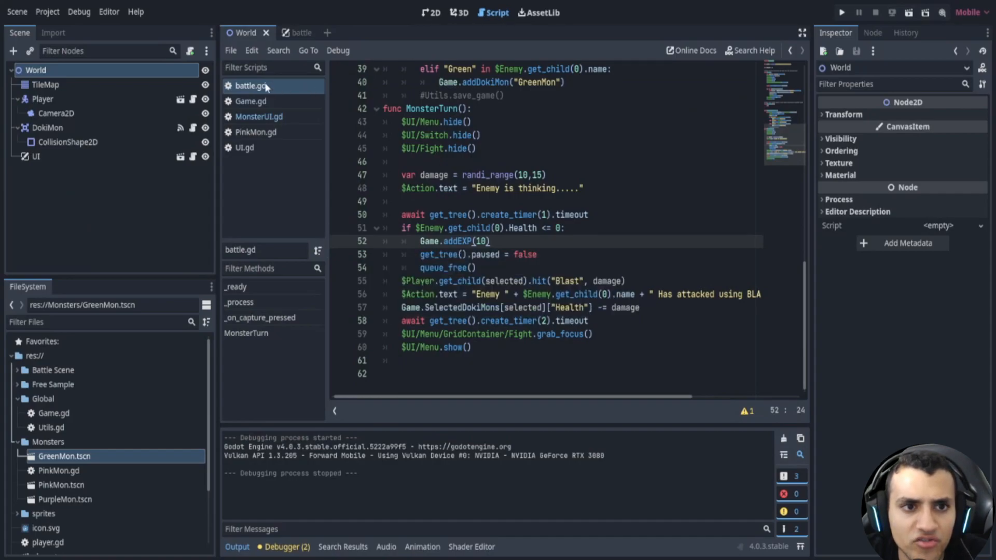
pyautogui.moveTo(92, 337)
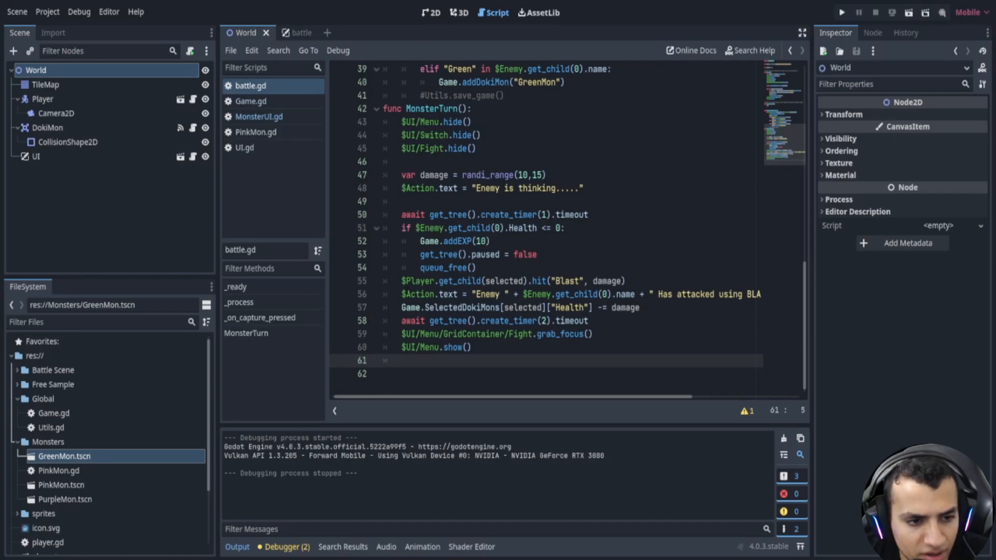
pyautogui.click(47, 428)
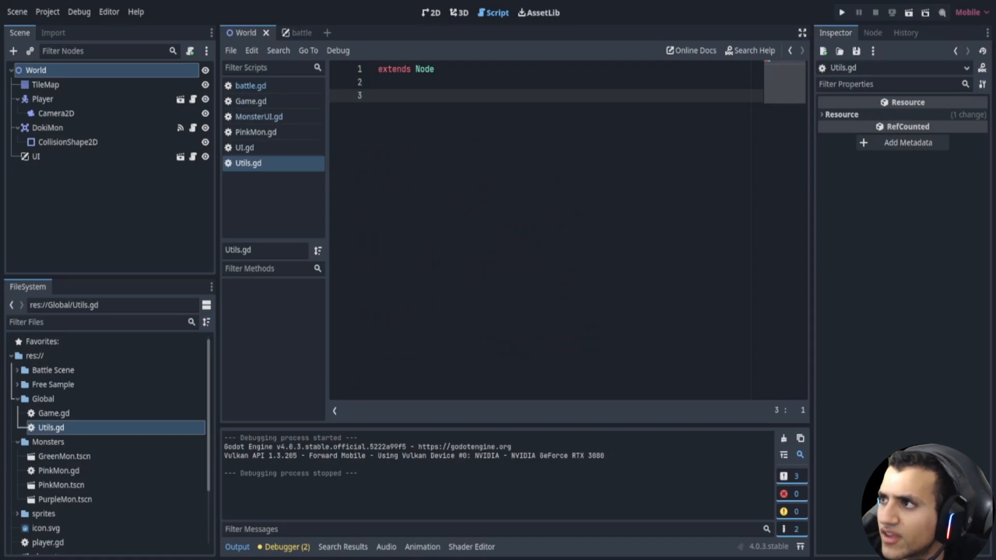
pyautogui.write('const SAVE_PATH: String = "res://savegame.bin"')
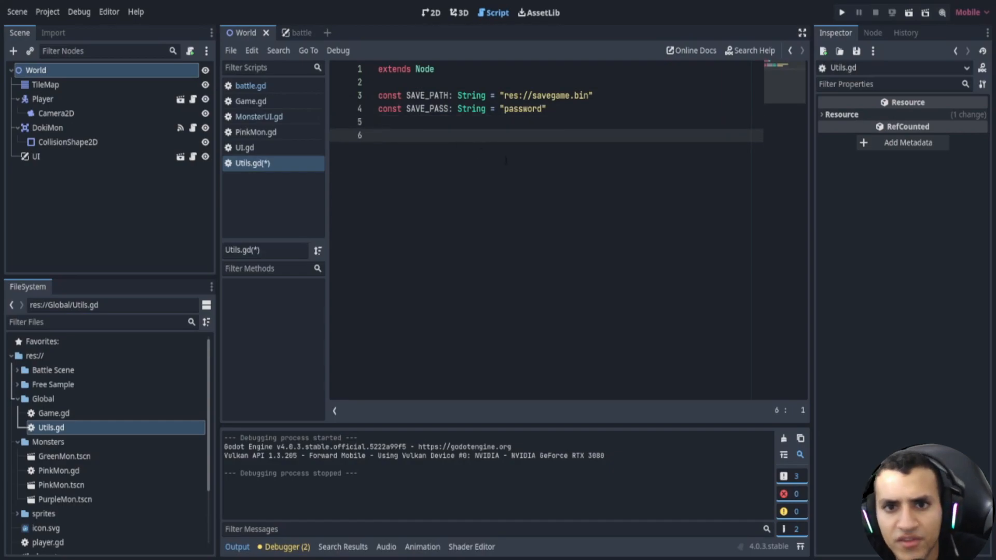
pyautogui.doubleClick(548, 95)
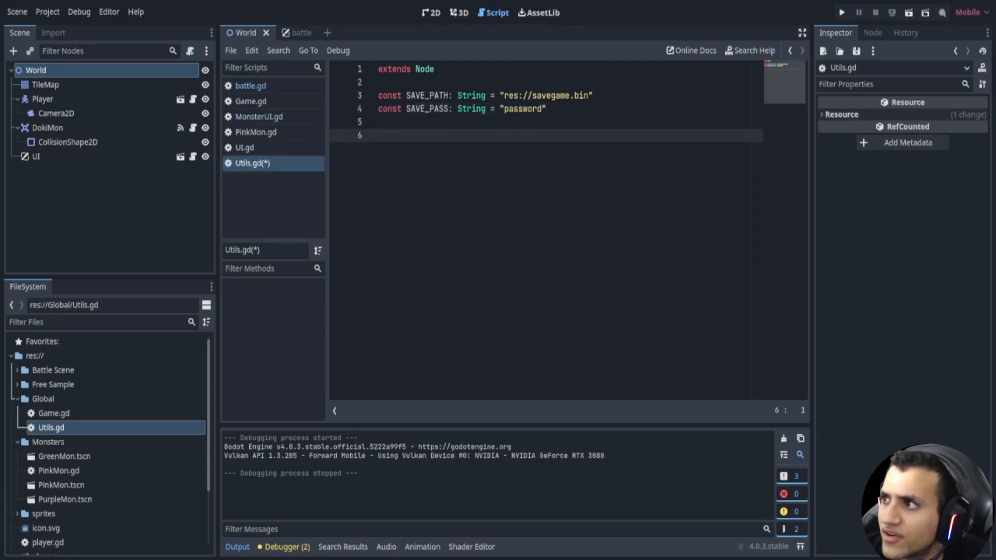
# Step: Start save_game() opening SAVE_PATH with FileAccess.WRITE
pyautogui.write('func save_game() -> void:')
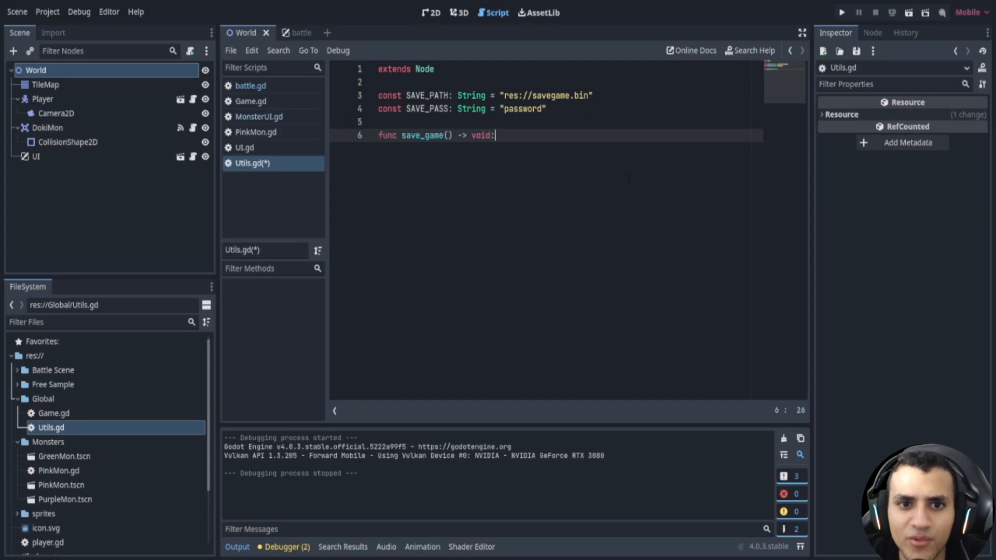
pyautogui.press('Enter')
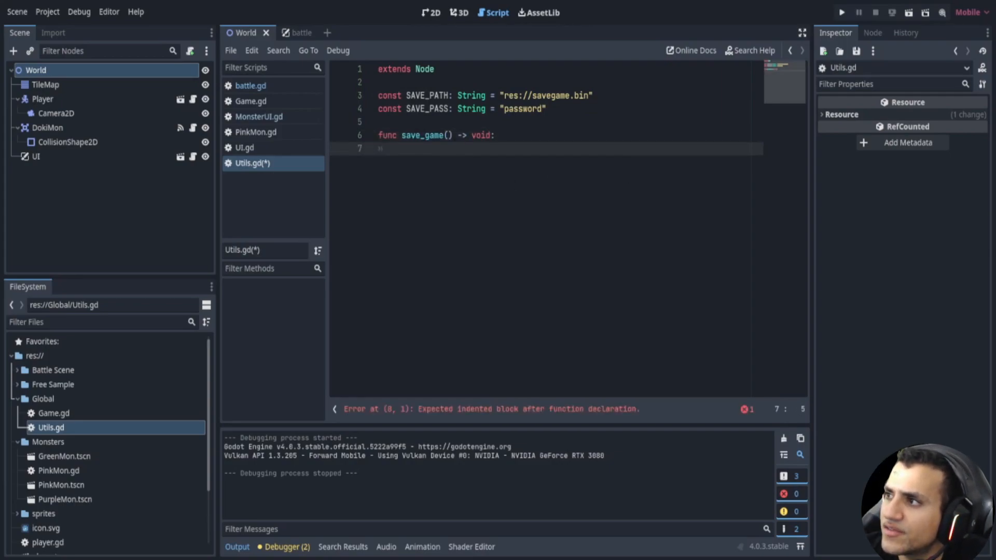
pyautogui.write('var file = FileAccess.open(SAVE_PATH, FileAccess.WRITE)')
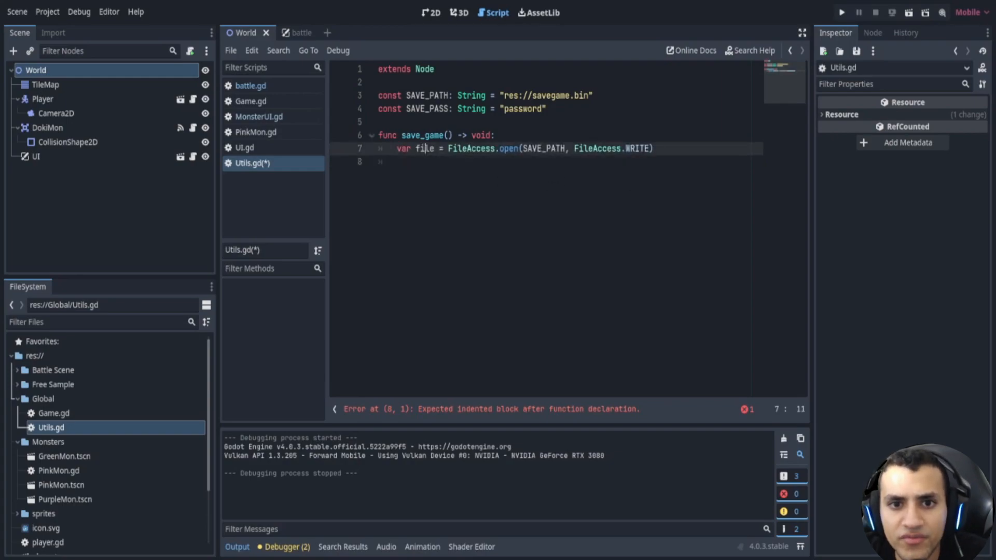
pyautogui.doubleClick(472, 149)
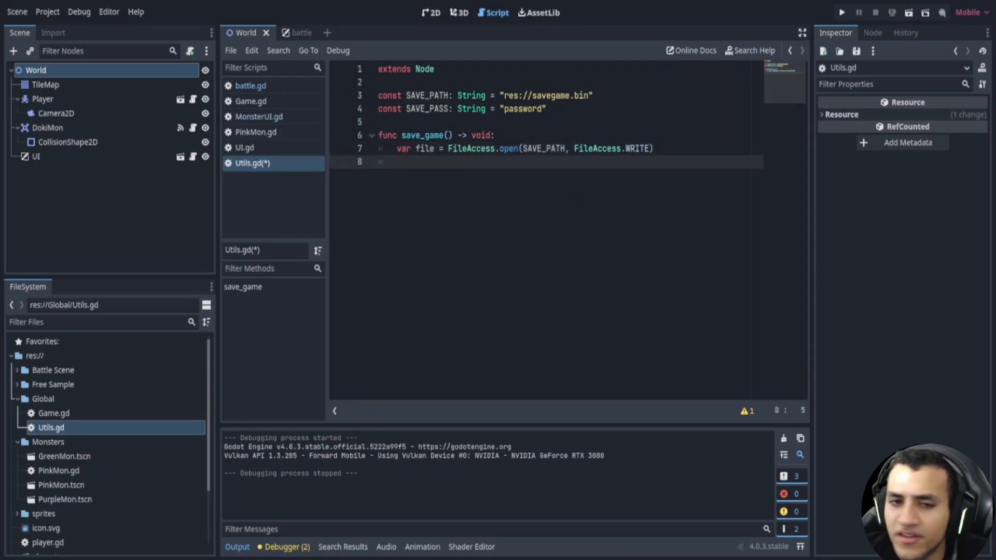
# Step: Stringify Game.SelectedDokiMons to JSON and store it with file.store_line(jstr)
pyautogui.write('var jstr = JSON.stringify(Game.SelectedDokiMons)')
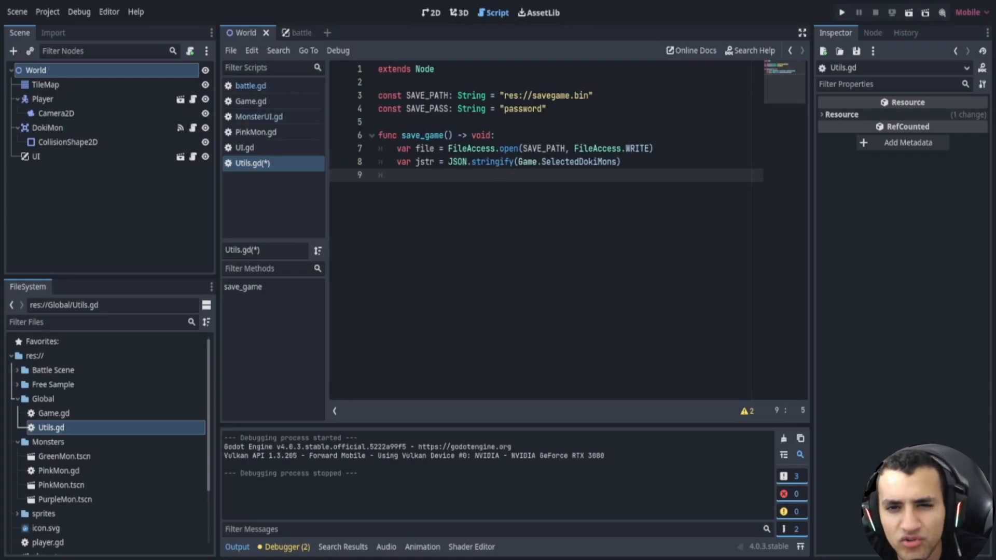
pyautogui.doubleClick(579, 160)
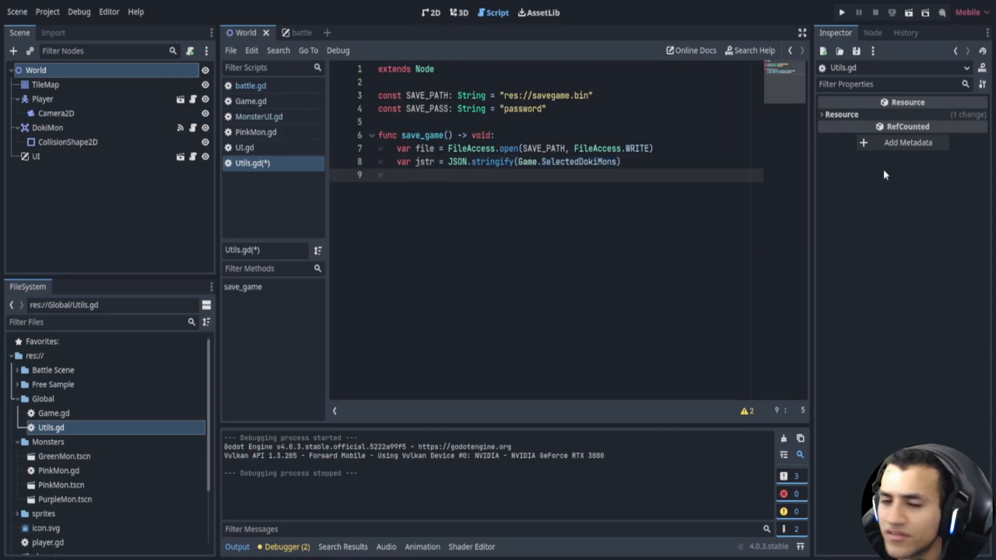
pyautogui.write('file.store_line(jstr)')
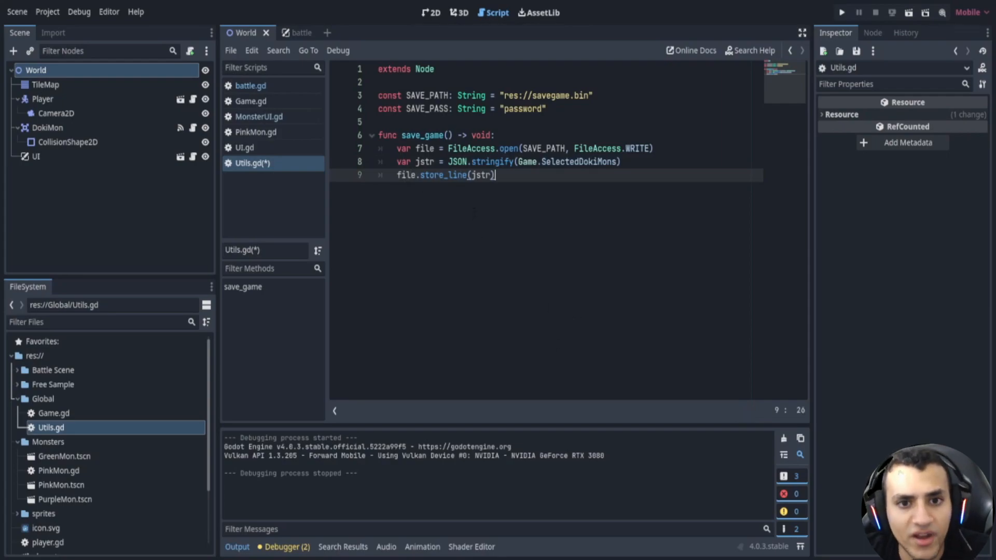
pyautogui.press('Enter')
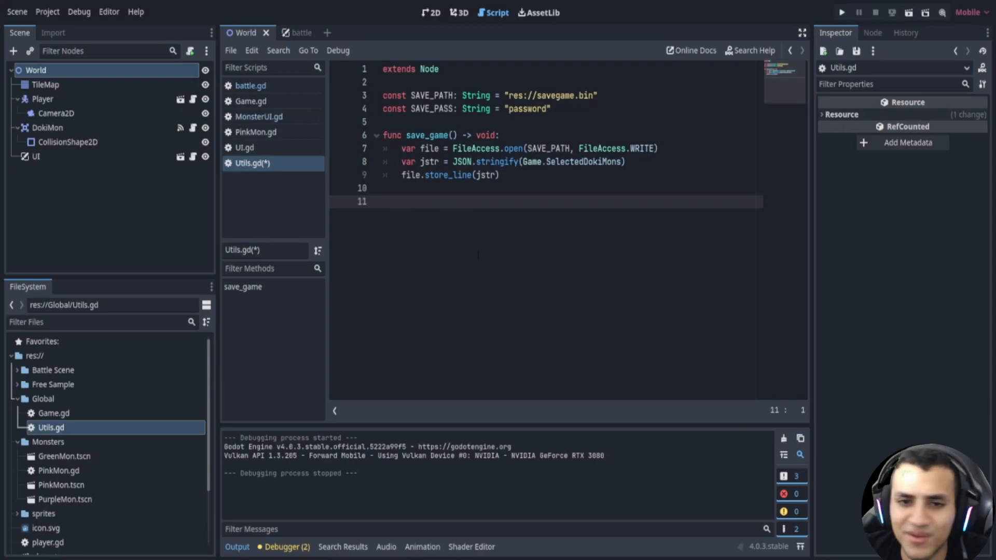
# Step: Add load_game() opening SAVE_PATH for READ with an 'if not file: return' check
pyautogui.write('func load_game() -> void:')
pyautogui.write('var file = FileAccess.open(SAVE_PATH, FileAccess.READ)')
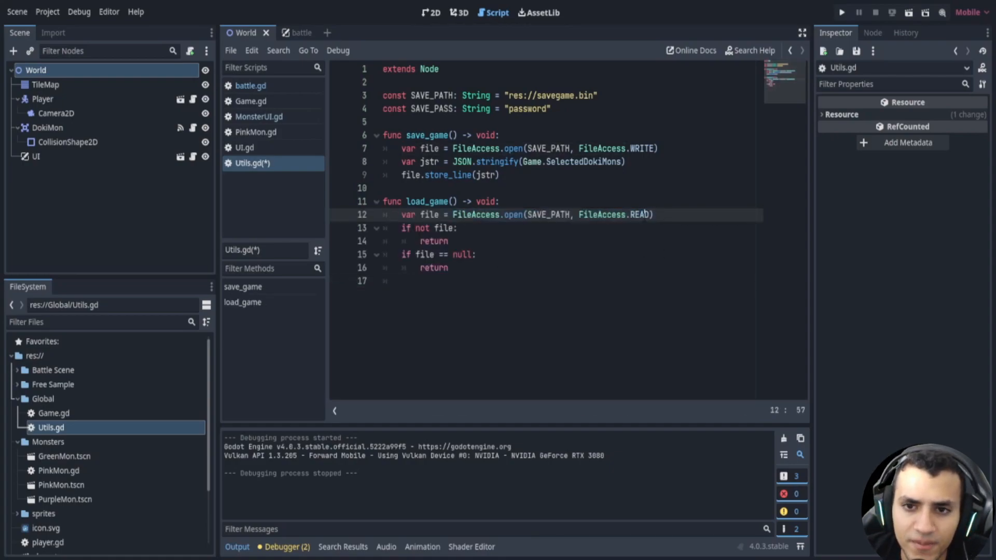
pyautogui.click(429, 149)
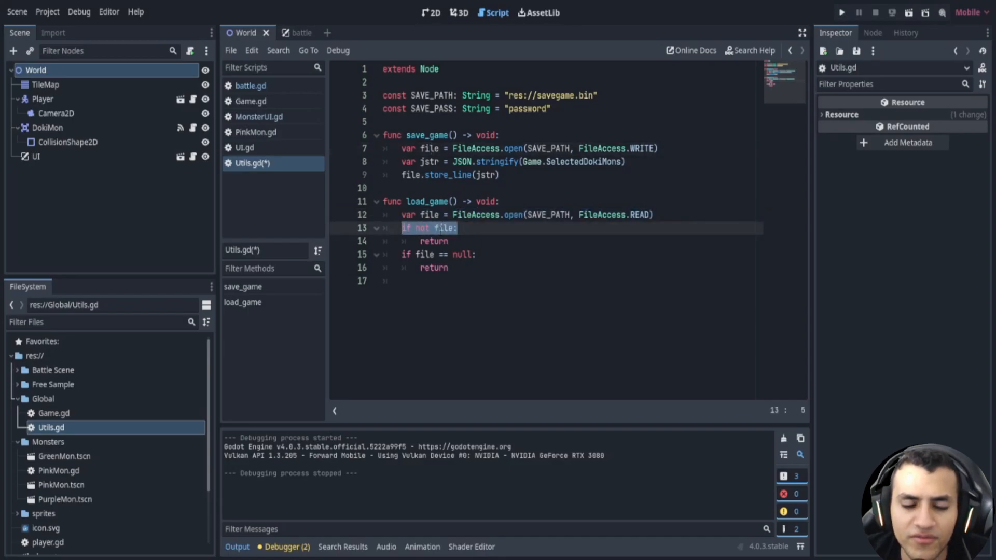
pyautogui.click(469, 255)
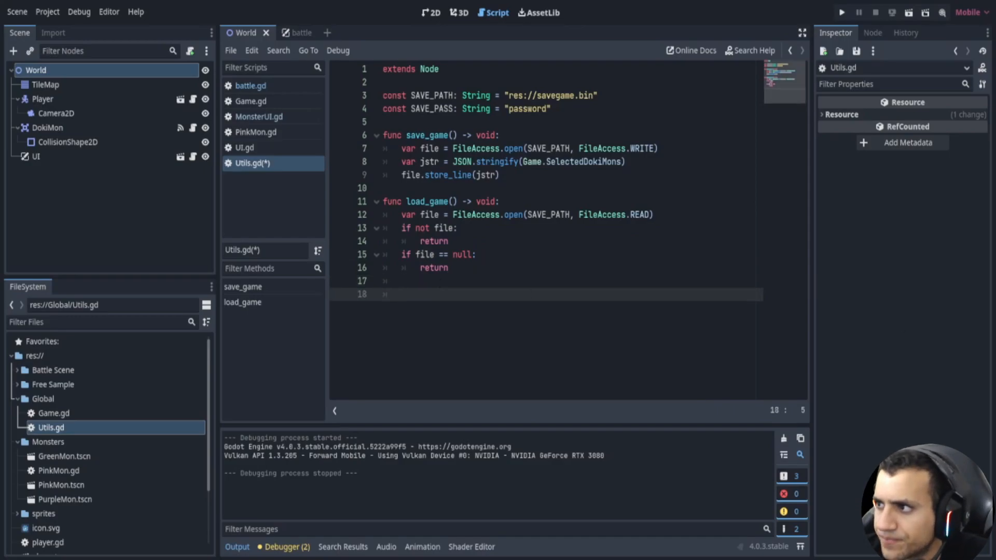
# Step: Guard on file_exists and eof_reached, parsing each line into current_line with JSON.parse_string
pyautogui.write('if FileAccess.file_exists(SAVE_PATH) == true:')
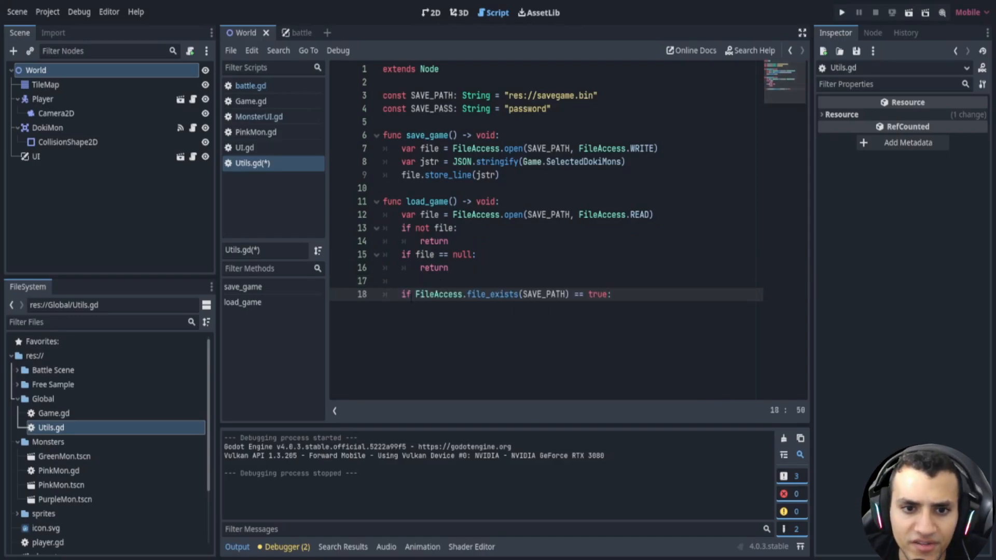
pyautogui.doubleClick(545, 294)
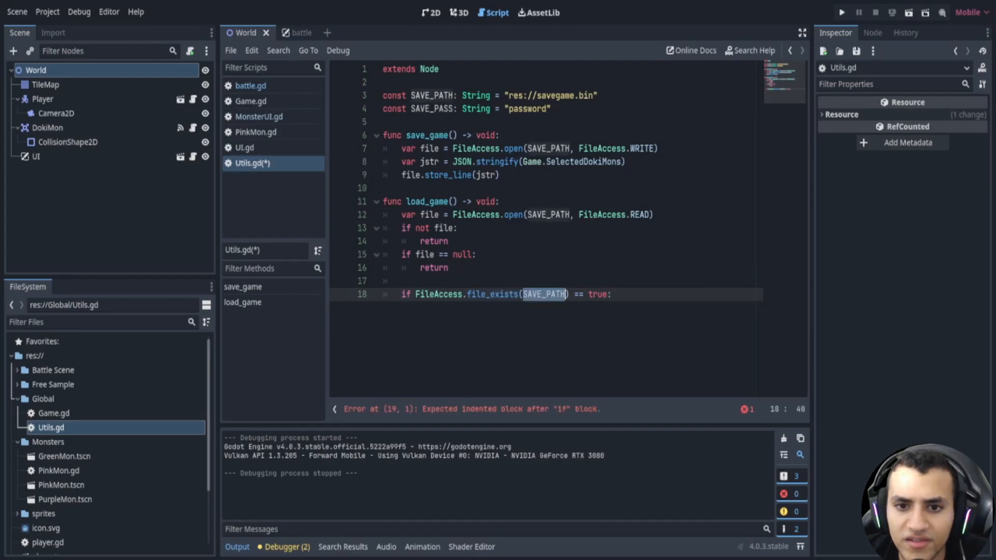
pyautogui.press('Enter')
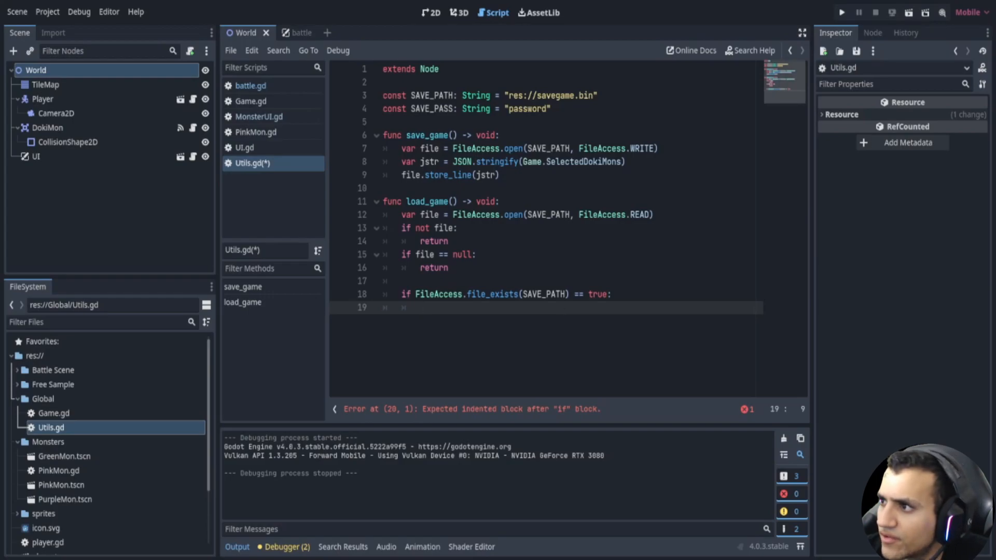
pyautogui.write('if not file.eof_reached():')
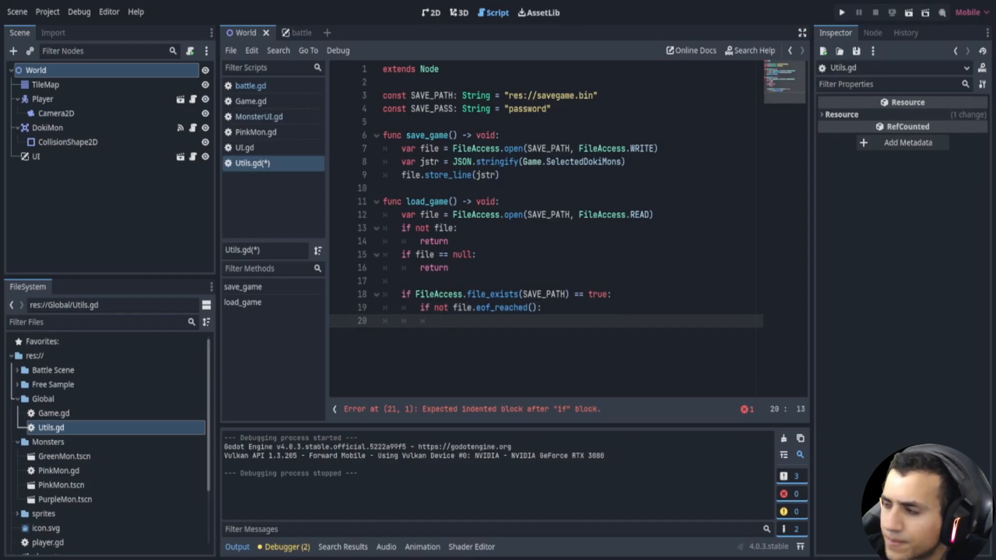
pyautogui.write('var current_line = JSON.parse_string(file.get_line())')
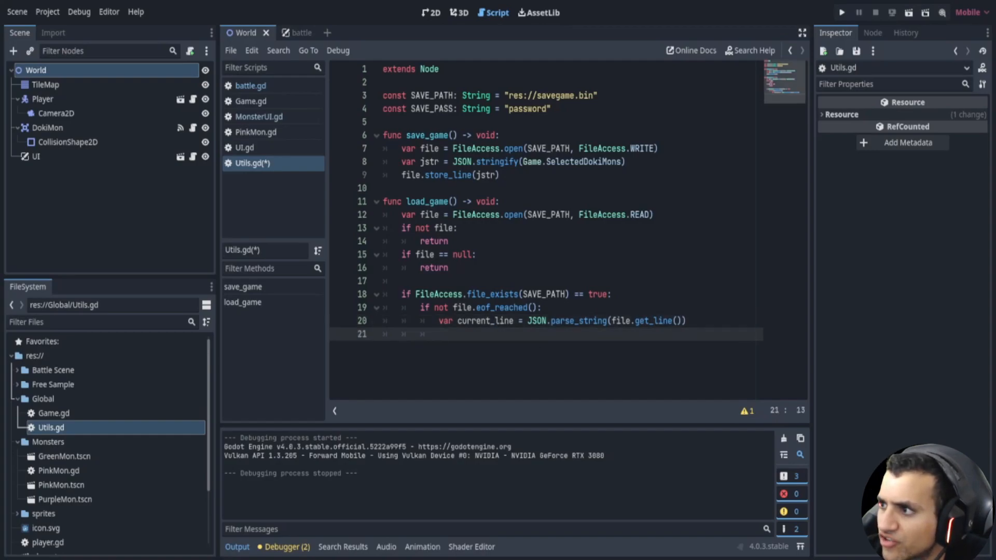
# Step: Loop over current_line calling Game.addDokiMon and restoring Level, Exp and MaxExp, then save the script
pyautogui.write('for i in current_line:')
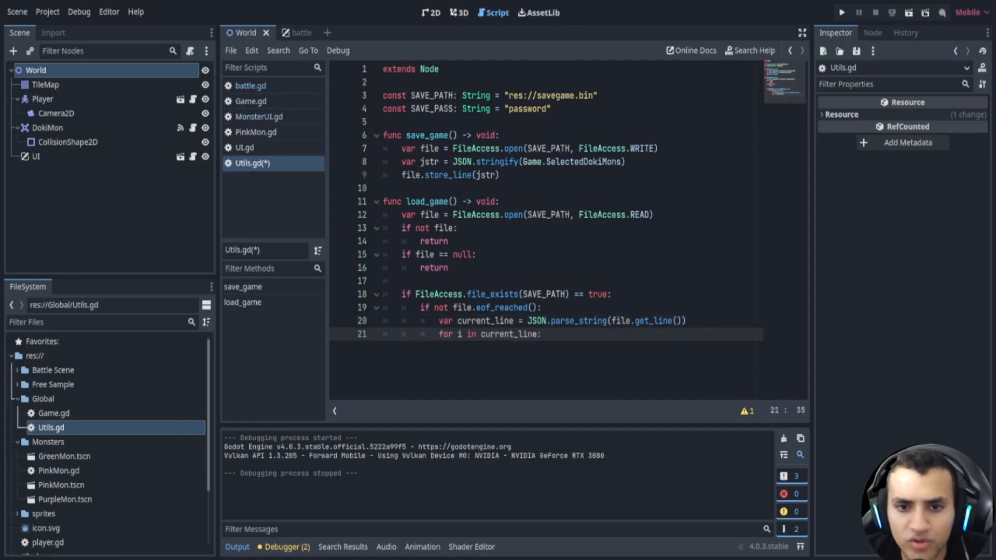
pyautogui.press('Enter')
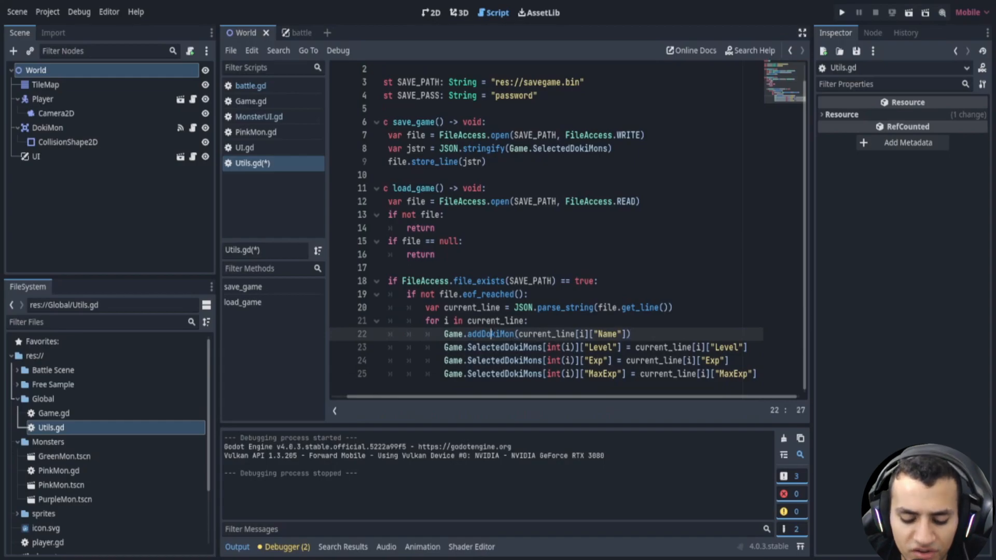
pyautogui.doubleClick(490, 334)
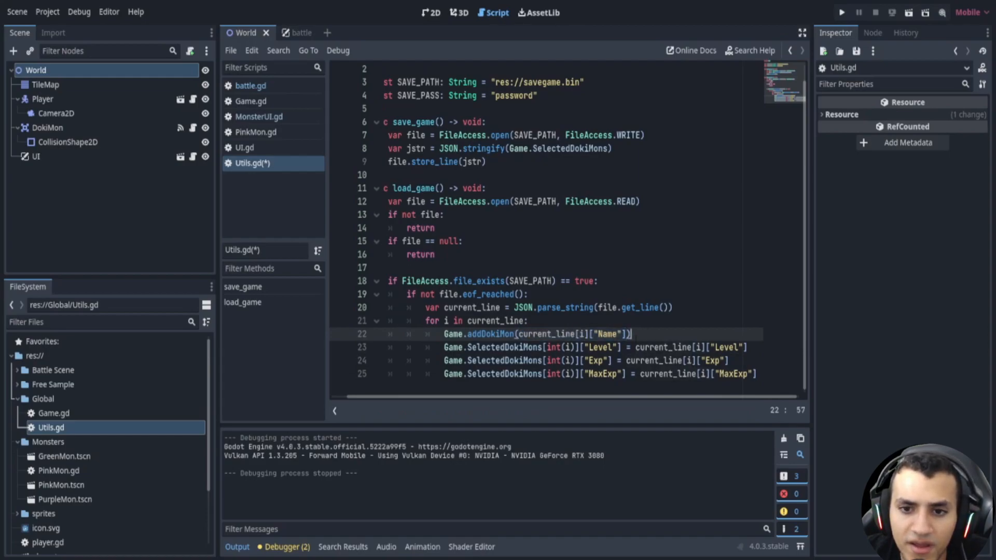
pyautogui.moveTo(628, 333); pyautogui.dragTo(582, 333)
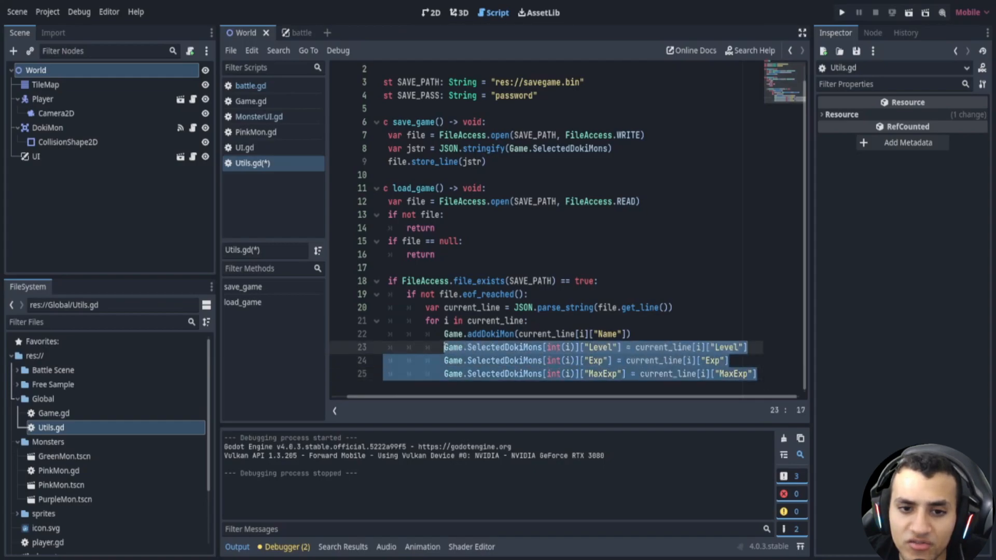
pyautogui.click(338, 334)
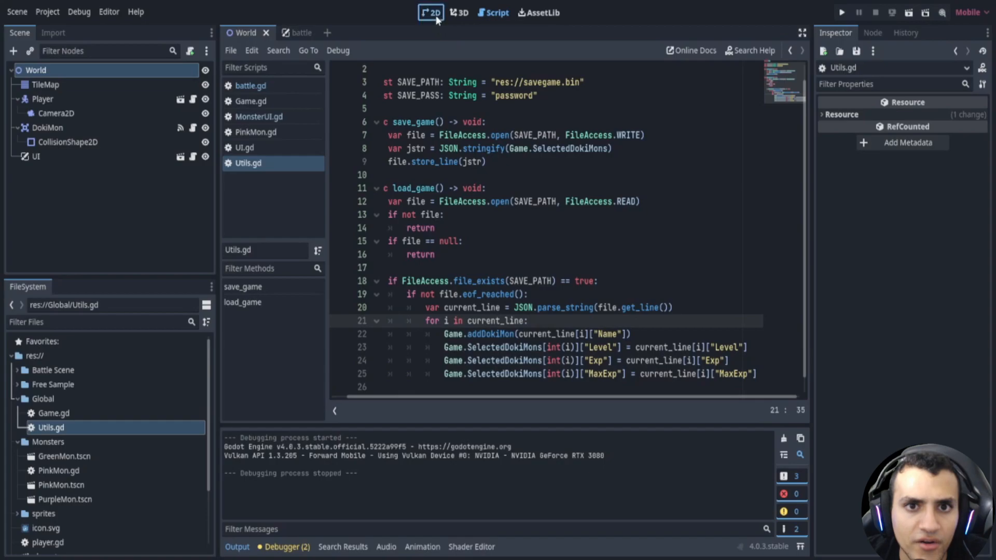
# Step: Confirm _on_capture_pressed in battle.gd calls Utils.save_game(), then return to the World scene
pyautogui.click(287, 32)
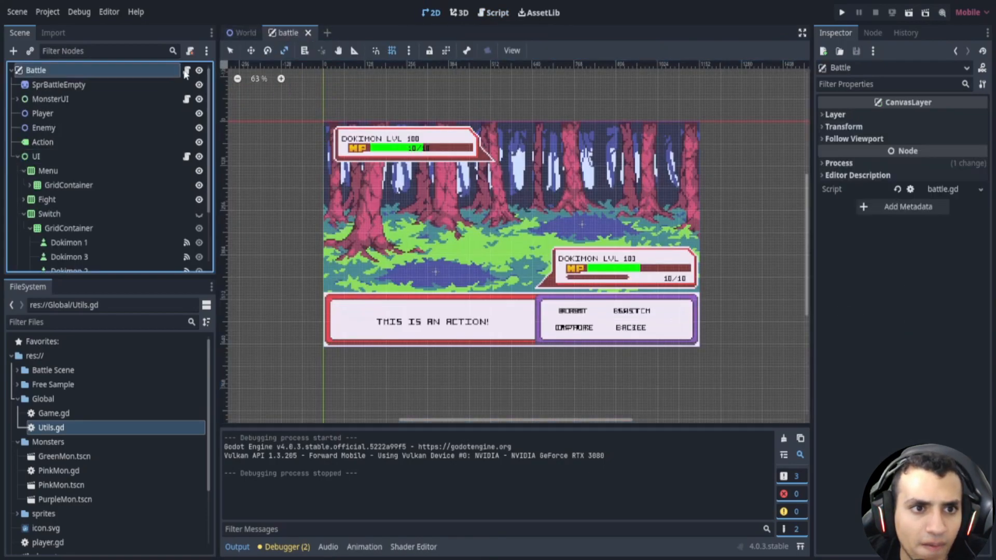
pyautogui.click(496, 13)
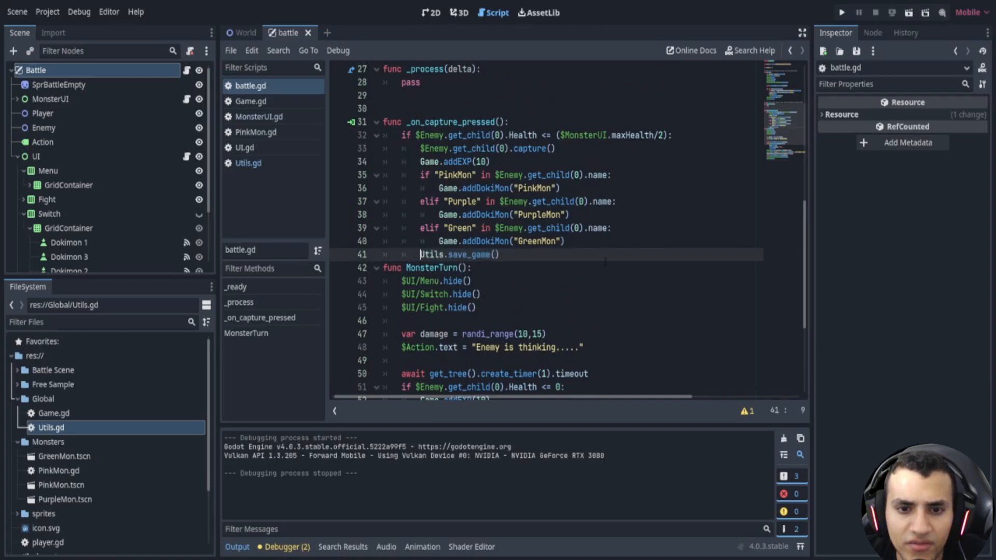
pyautogui.click(241, 32)
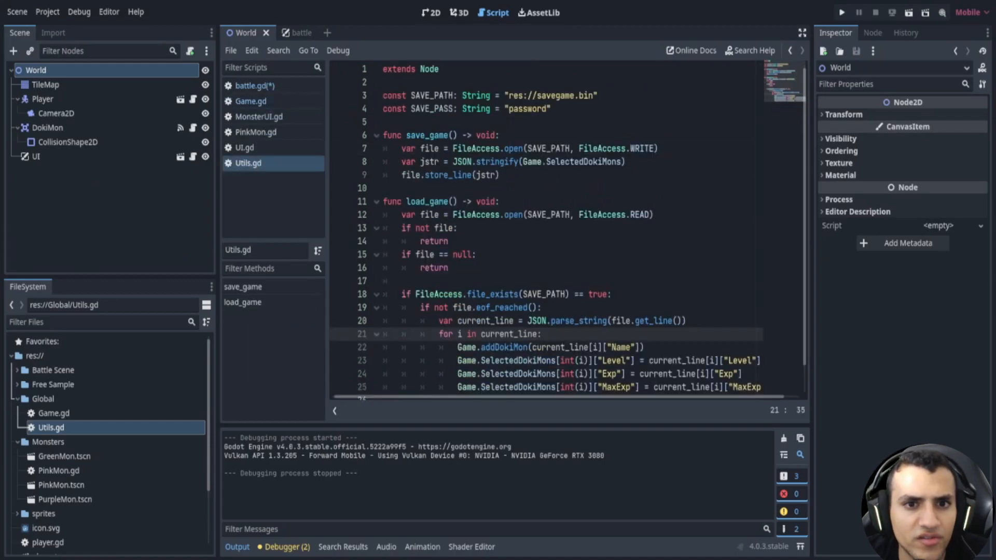
# Step: In Game.gd _ready add Utils.save_game(), load_game() and print(SelectedDokiMons), then run the game
pyautogui.click(251, 102)
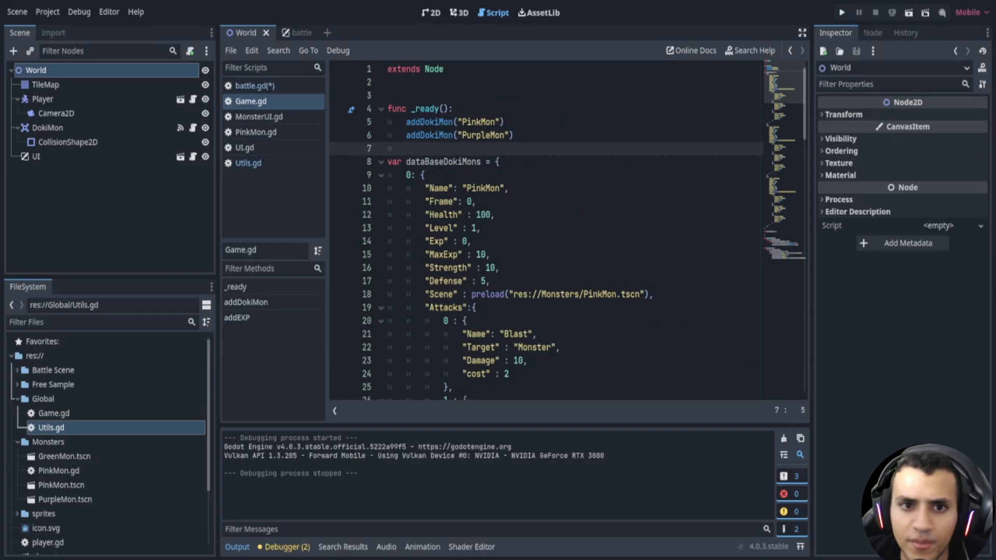
pyautogui.write('Utils.save_game()')
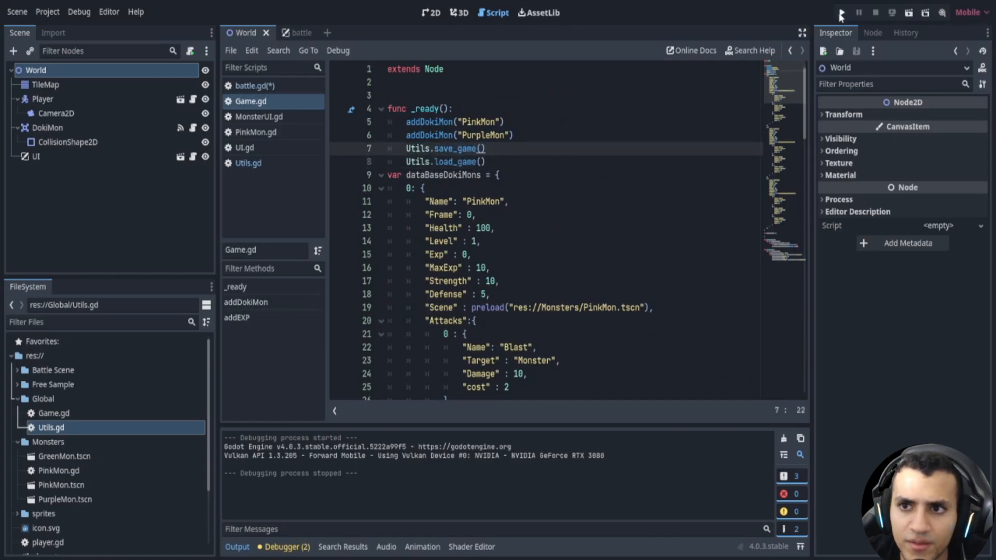
pyautogui.click(843, 11)
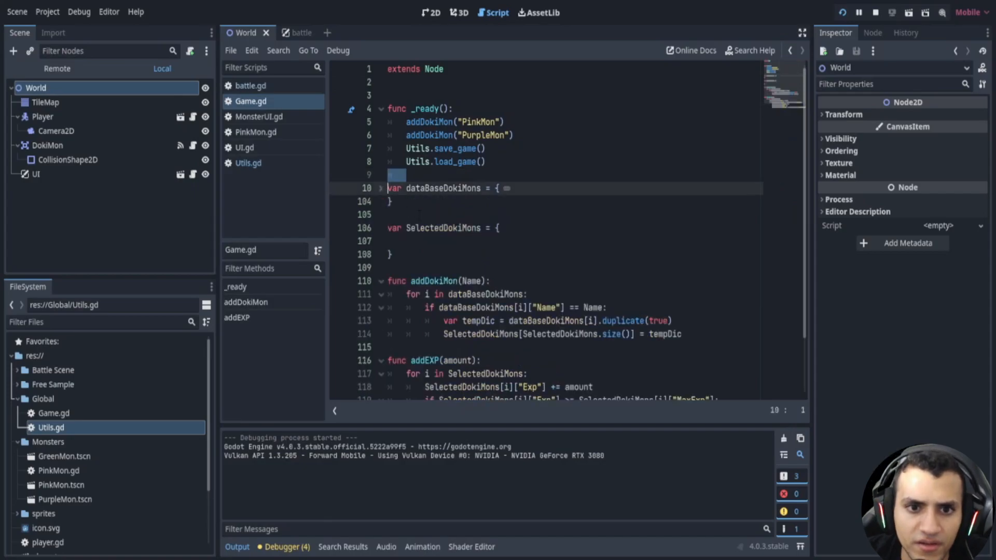
pyautogui.write('print')
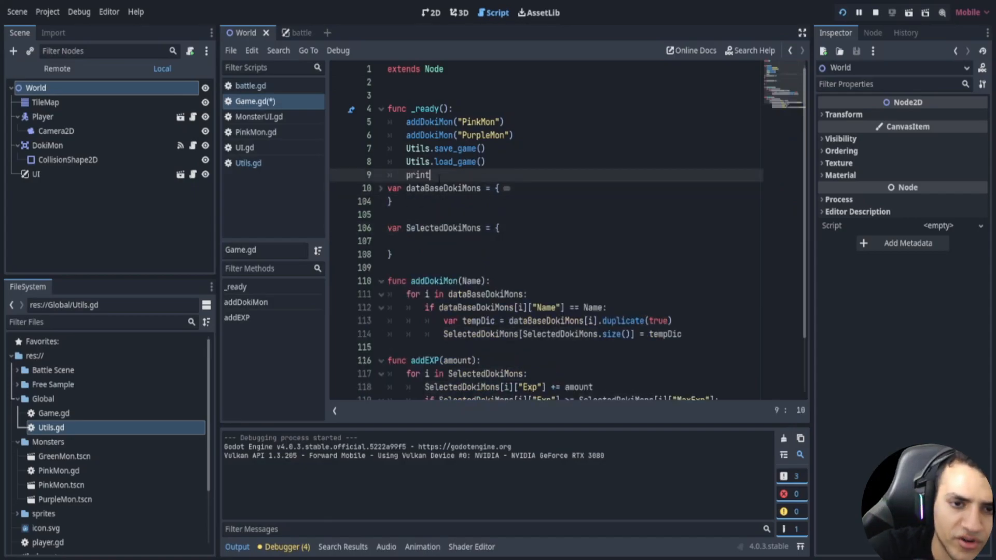
pyautogui.write('(SelectedDokiMons)')
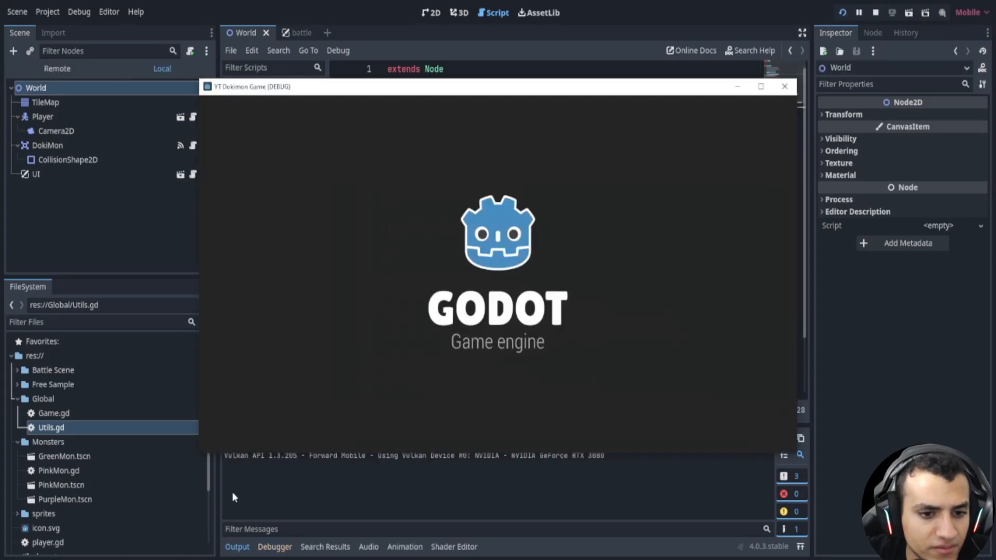
# Step: Comment out addDokiMon and save_game so _ready only calls Utils.load_game() and prints
pyautogui.click(784, 87)
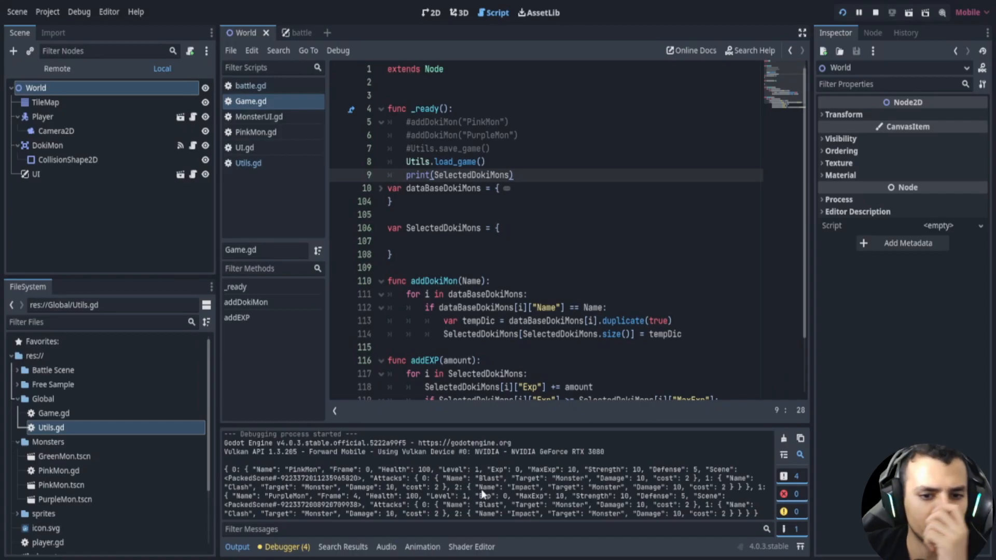
pyautogui.moveTo(426, 490)
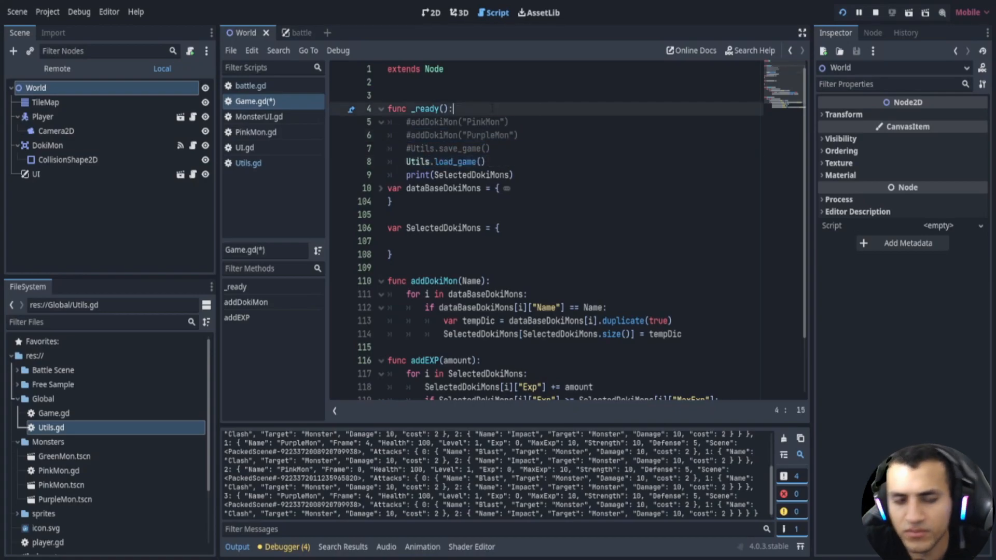
pyautogui.write('Utils.load_game()')
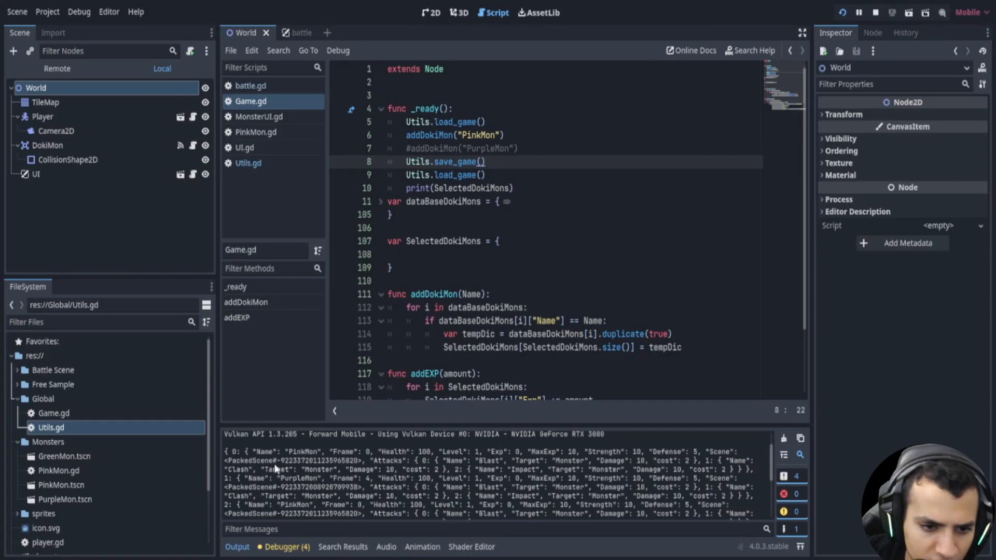
# Step: Scroll the output of the rerun, which printed an empty dictionary
pyautogui.scroll(-3)
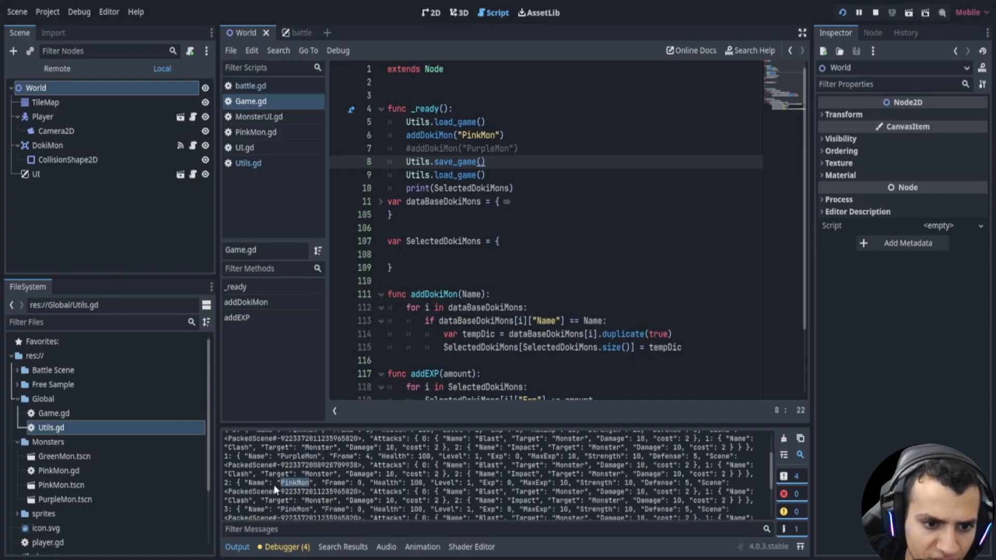
pyautogui.scroll(-3)
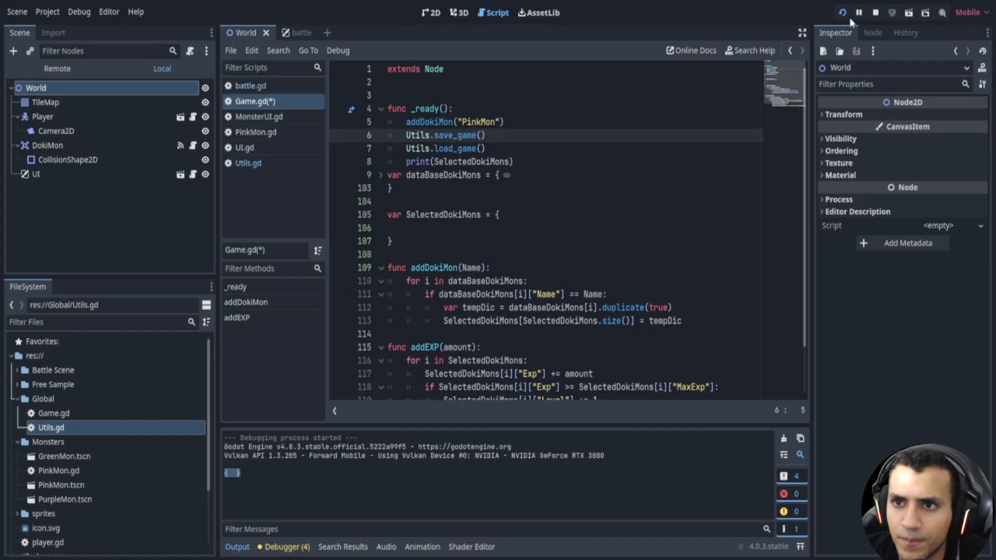
pyautogui.moveTo(841, 12)
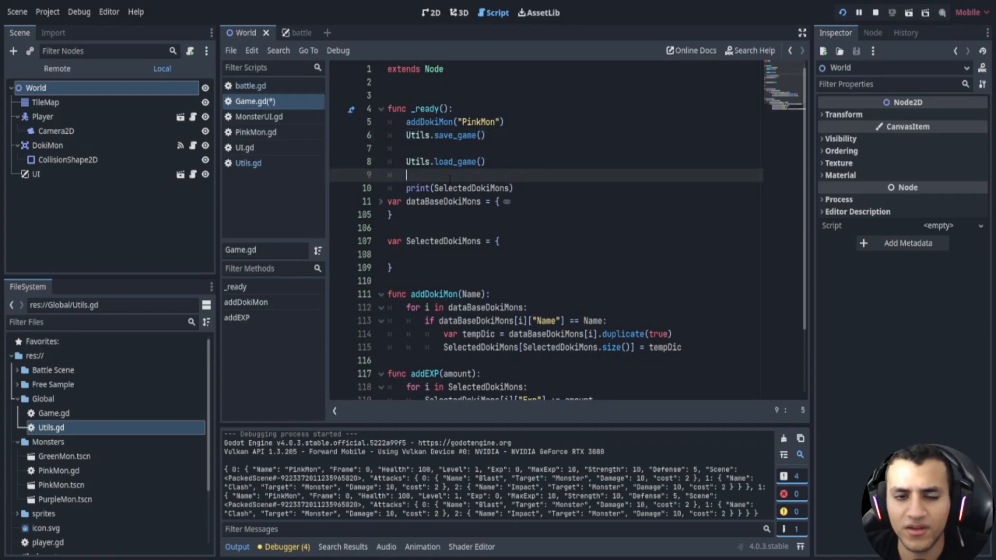
# Step: Remove the addDokiMon("PinkMon") call from _ready and select the print(SelectedDokiMons) line
pyautogui.write('addDokiMon("PinkMon")')
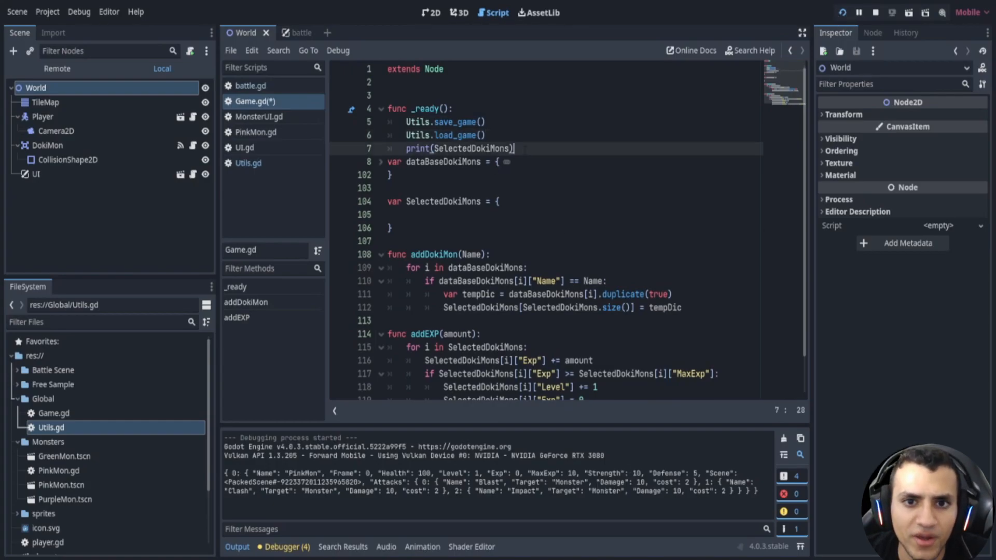
pyautogui.moveTo(514, 148); pyautogui.dragTo(407, 148)
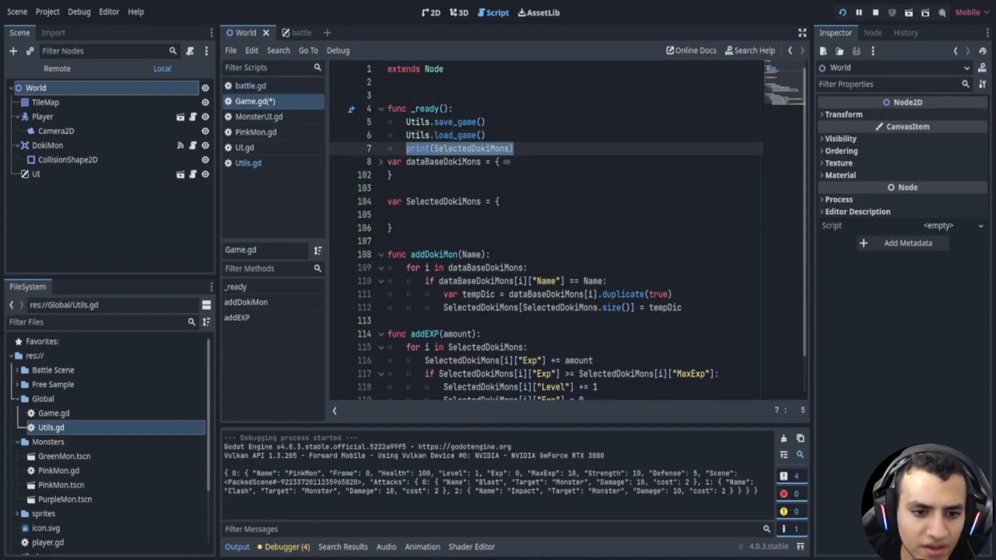
pyautogui.moveTo(843, 11)
pyautogui.write('#')
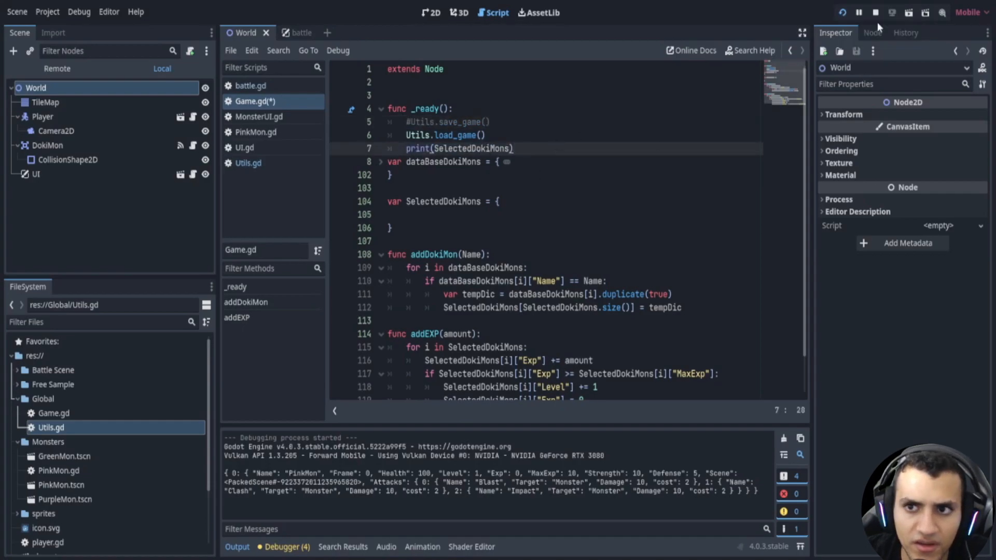
# Step: Run the project to view the live Game, Utils and World nodes in the Remote tree
pyautogui.click(859, 12)
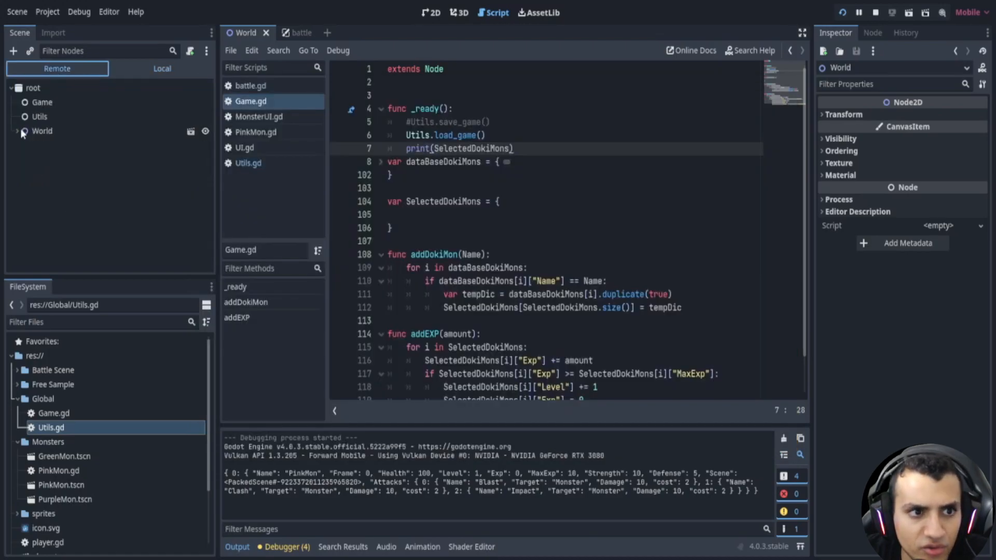
# Step: Inspect the running Game node's Selected Doki Mons, confirming the loaded PinkMon kept Level 2 and MaxExp 15
pyautogui.click(17, 131)
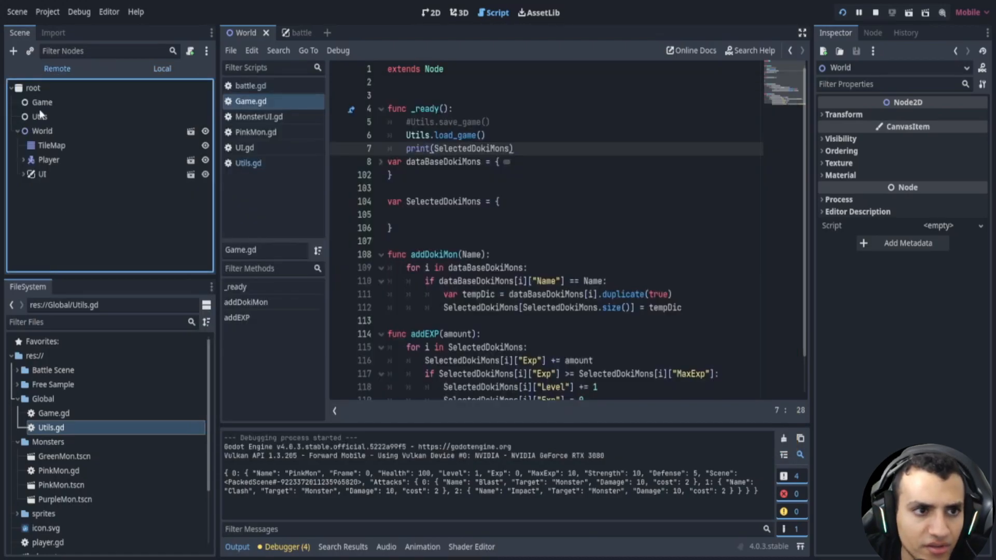
pyautogui.click(42, 102)
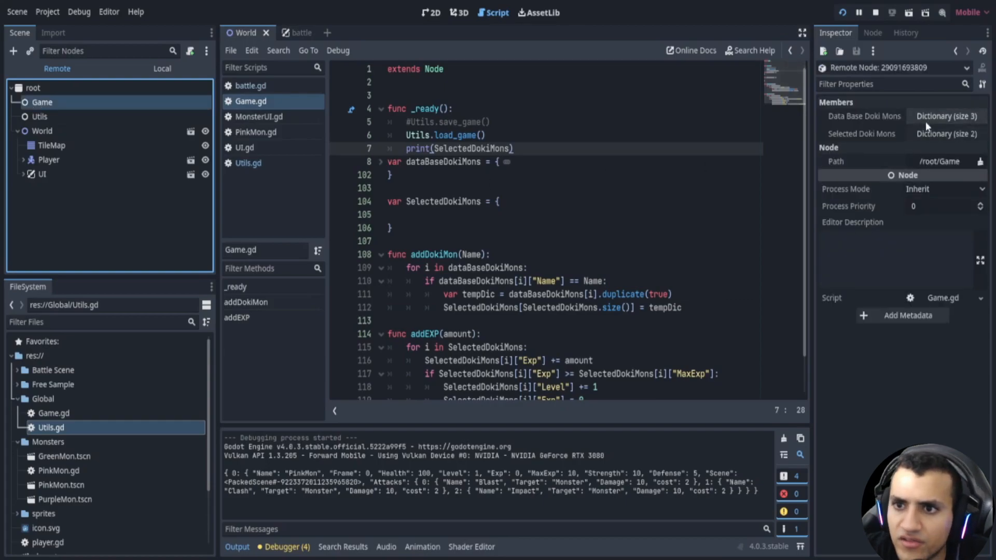
pyautogui.click(946, 134)
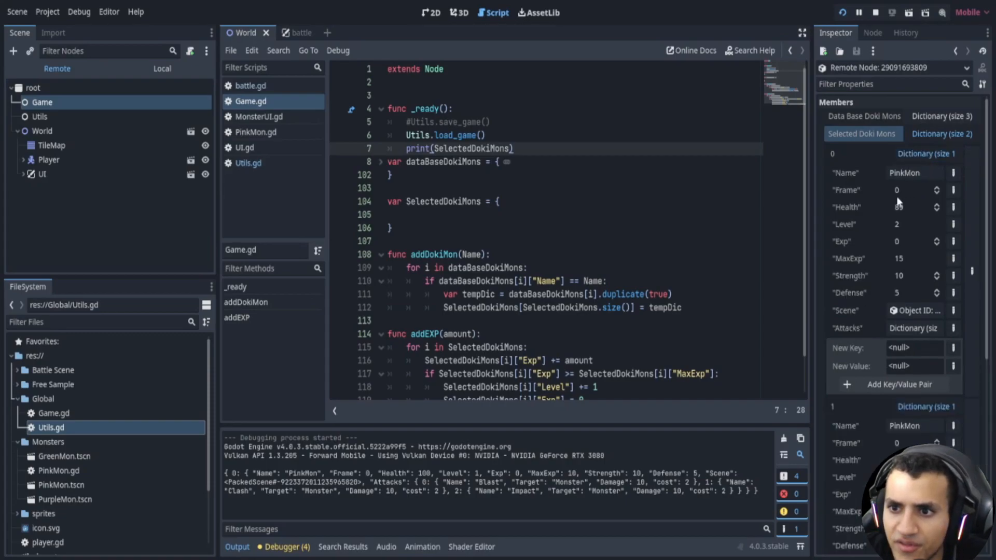
pyautogui.scroll(-3)
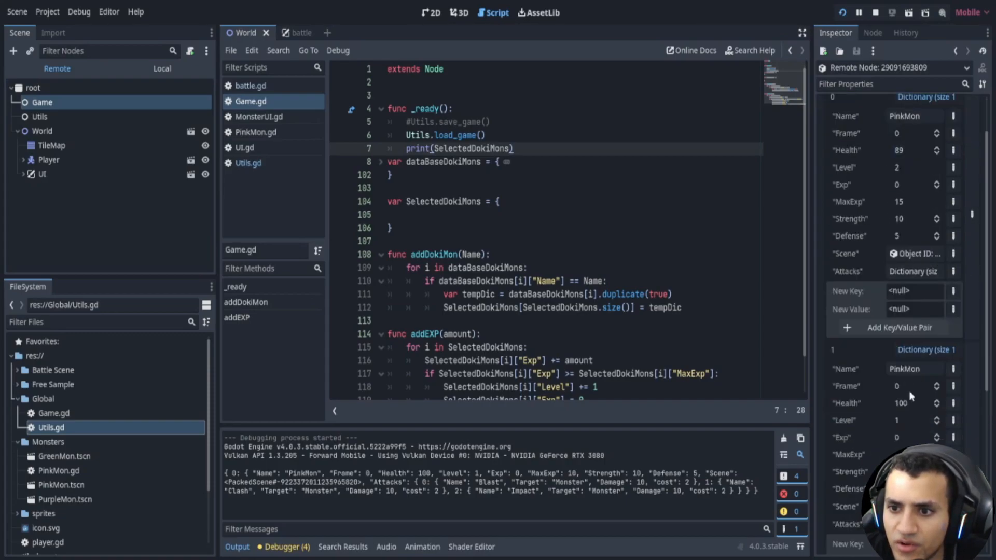
pyautogui.moveTo(842, 185)
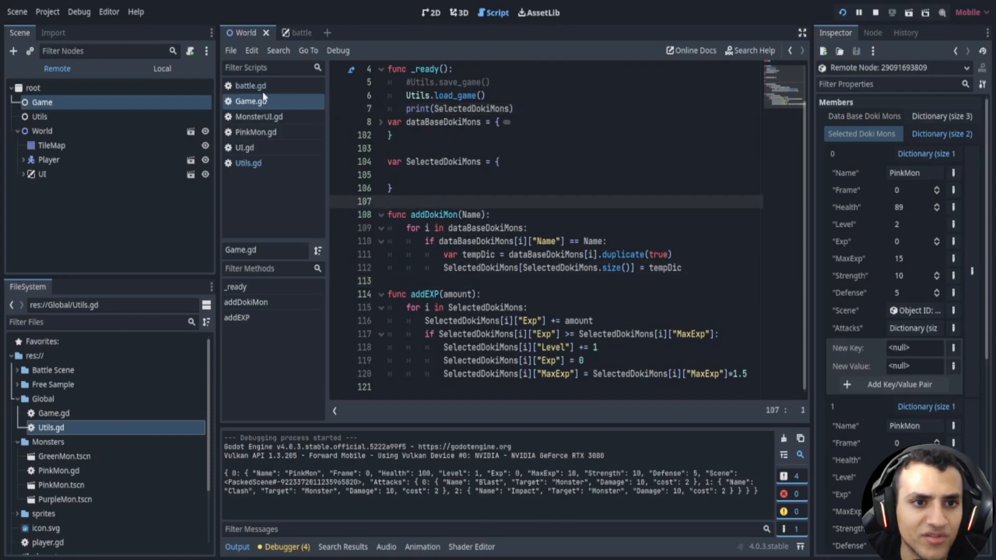
# Step: Reopen the Utils.gd script
pyautogui.click(248, 163)
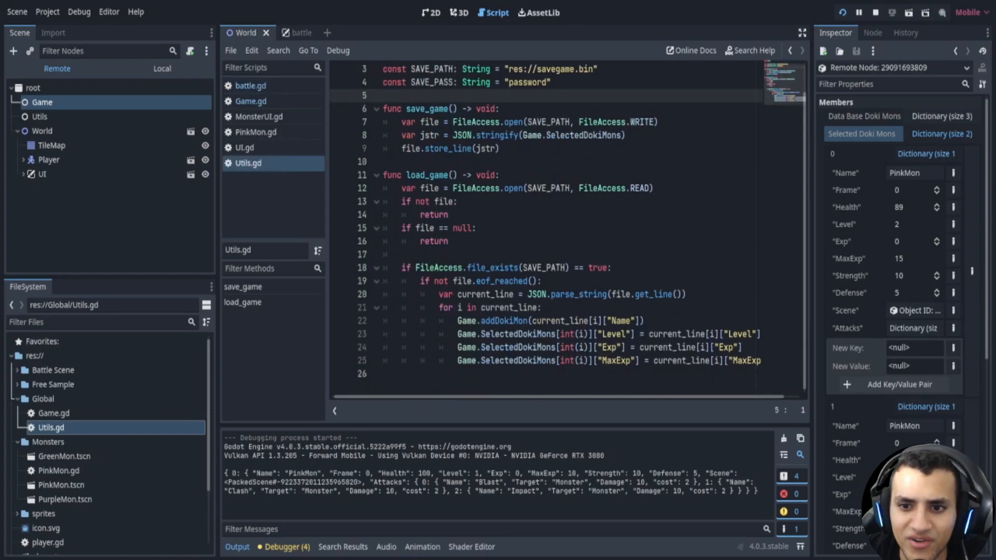